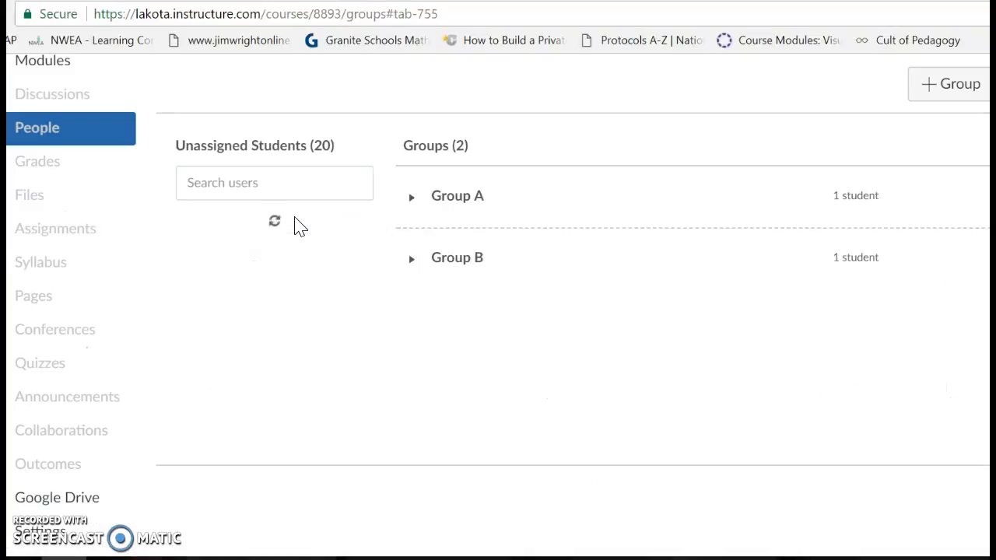
# Start a blank new assignment from the Technology PD course's Assignments list.
pyautogui.click(274, 221)
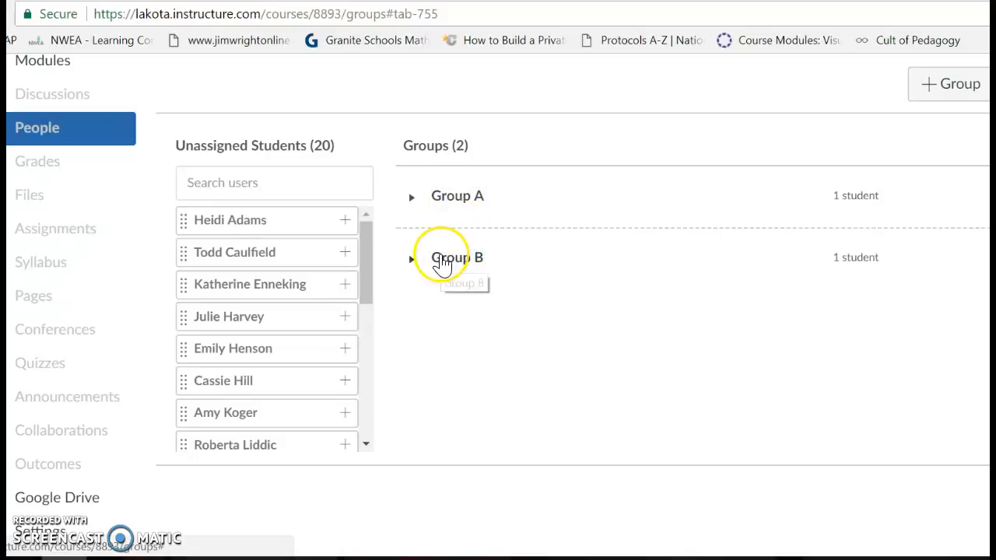
pyautogui.moveTo(474, 267)
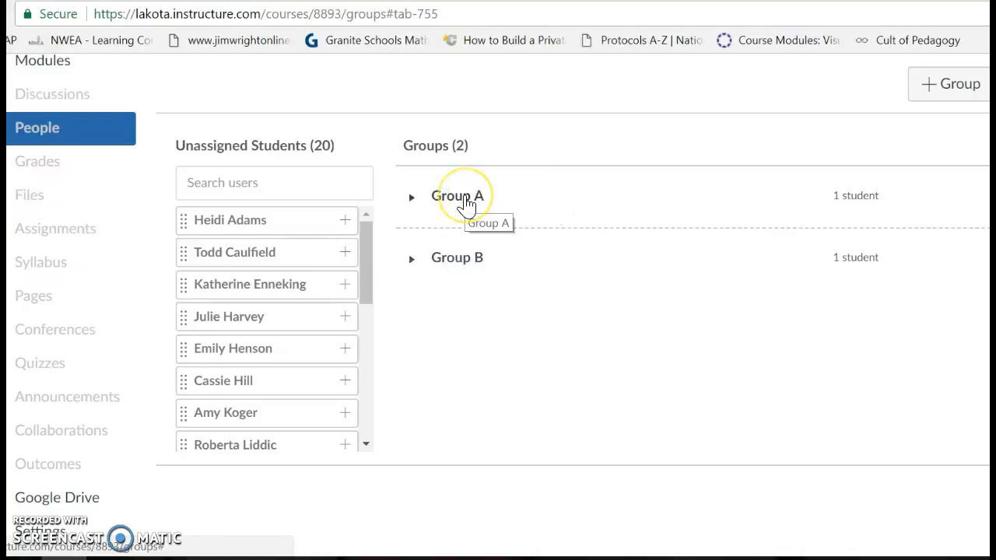
pyautogui.moveTo(464, 235)
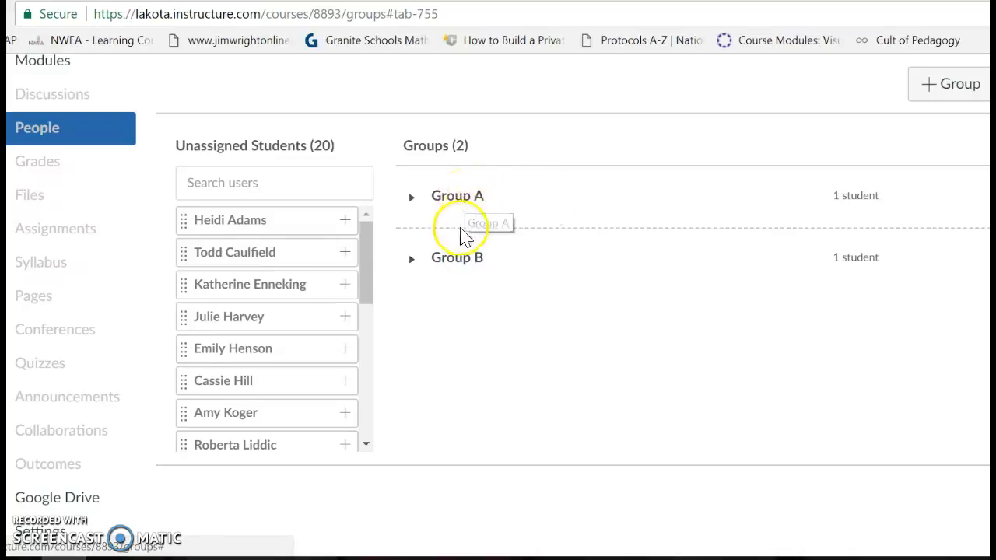
pyautogui.moveTo(460, 264)
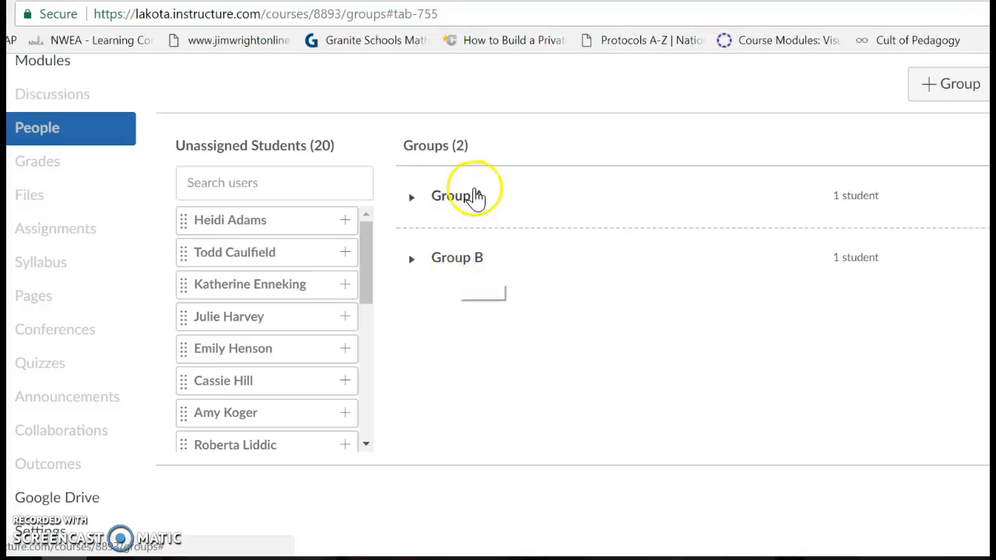
pyautogui.moveTo(454, 299)
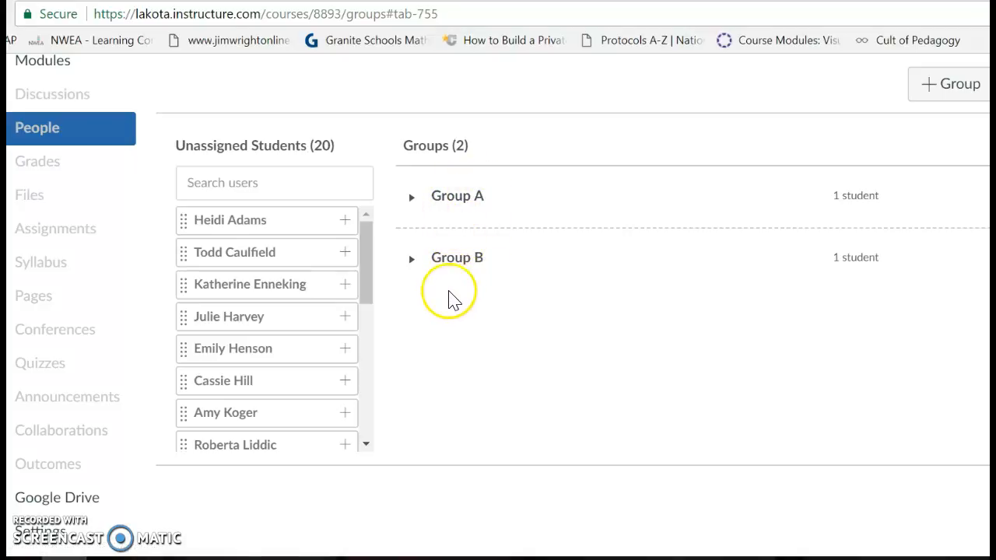
pyautogui.moveTo(462, 352)
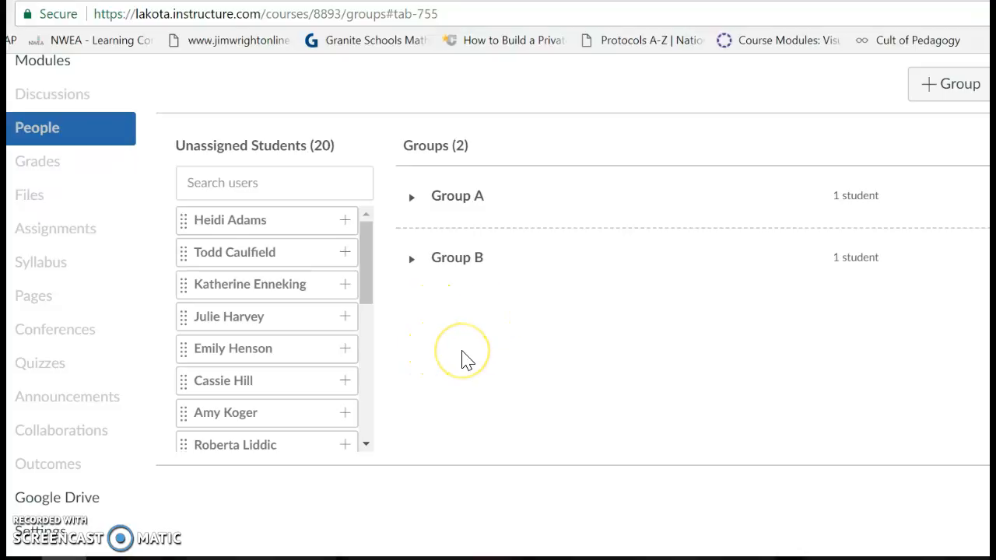
pyautogui.moveTo(479, 224)
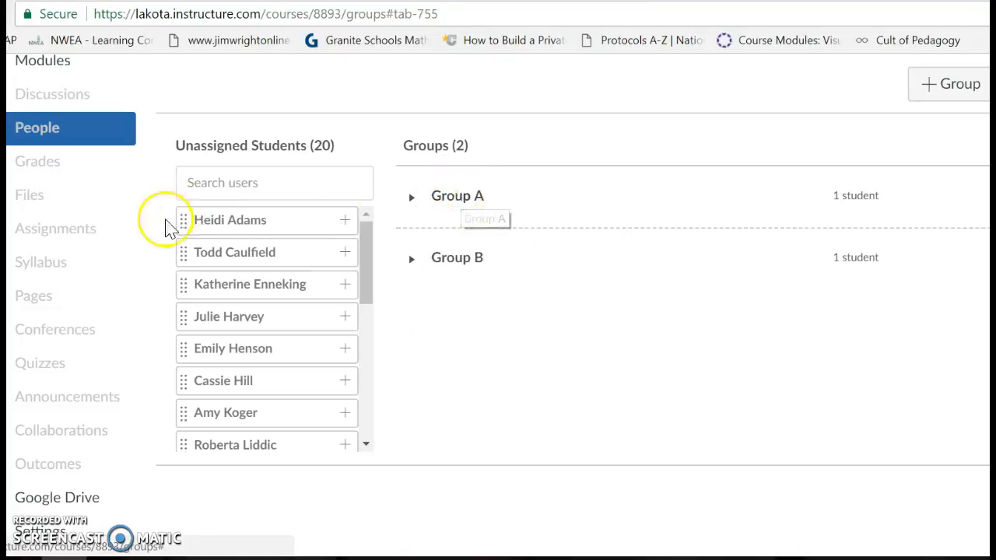
pyautogui.click(56, 227)
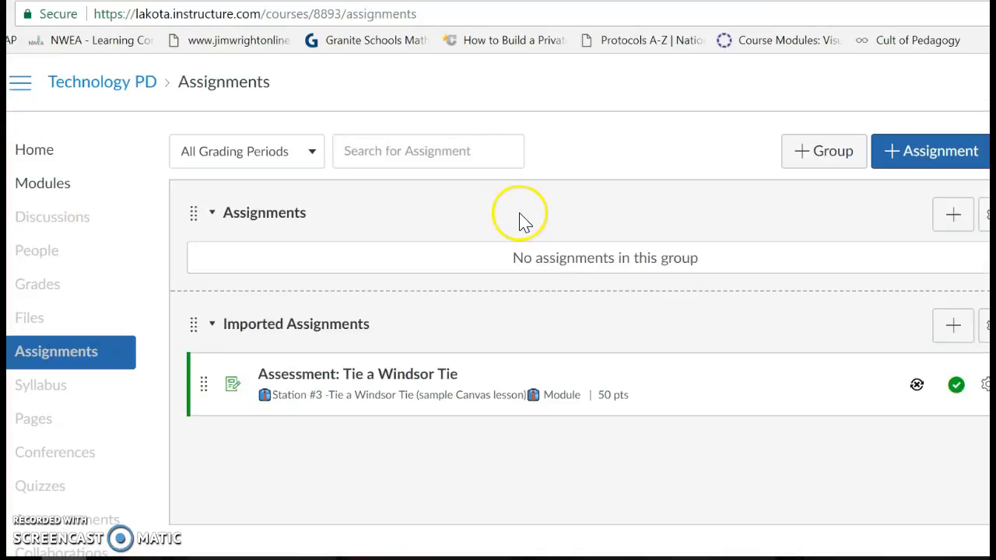
pyautogui.click(931, 151)
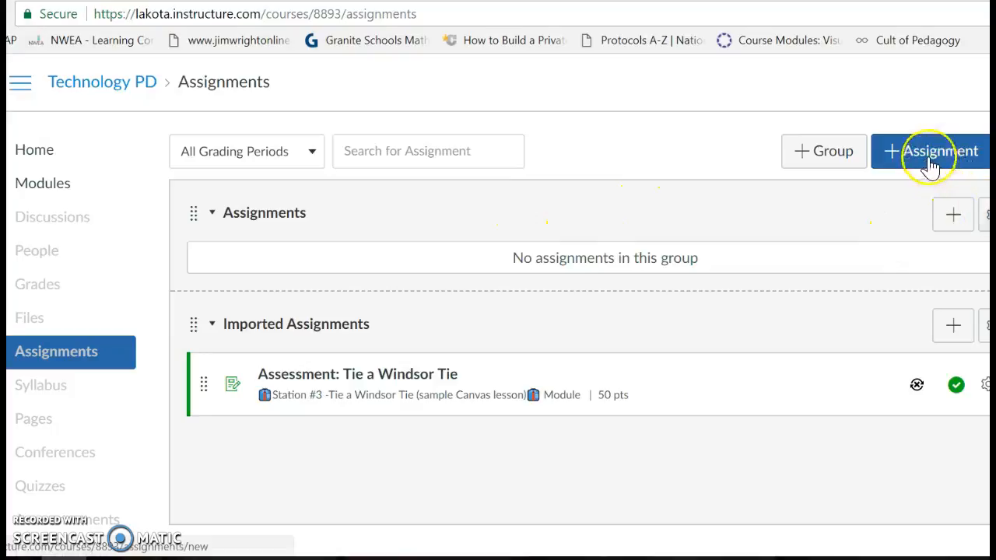
pyautogui.click(931, 151)
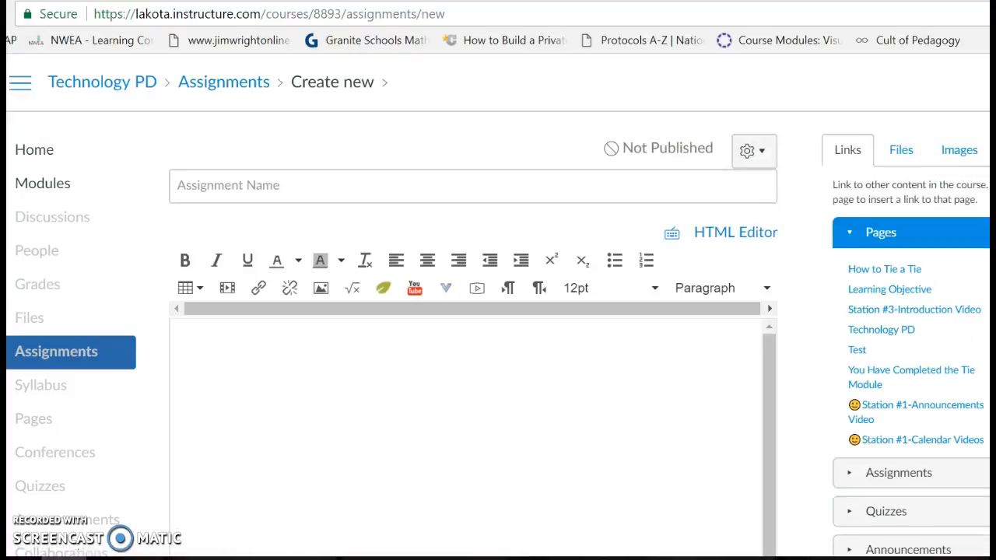
# Enable File Uploads under Online Entry Options alongside media recordings.
pyautogui.scroll(-3)
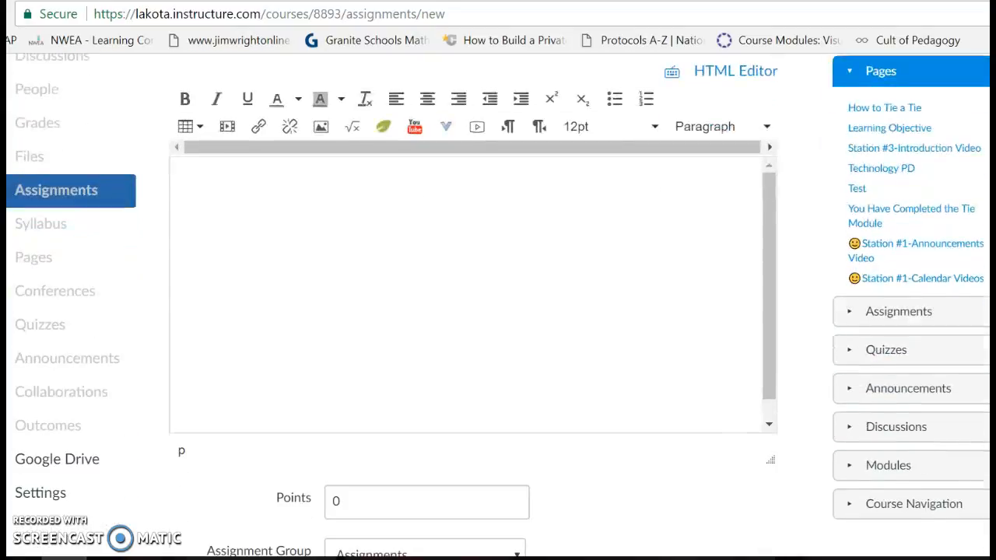
pyautogui.scroll(-3)
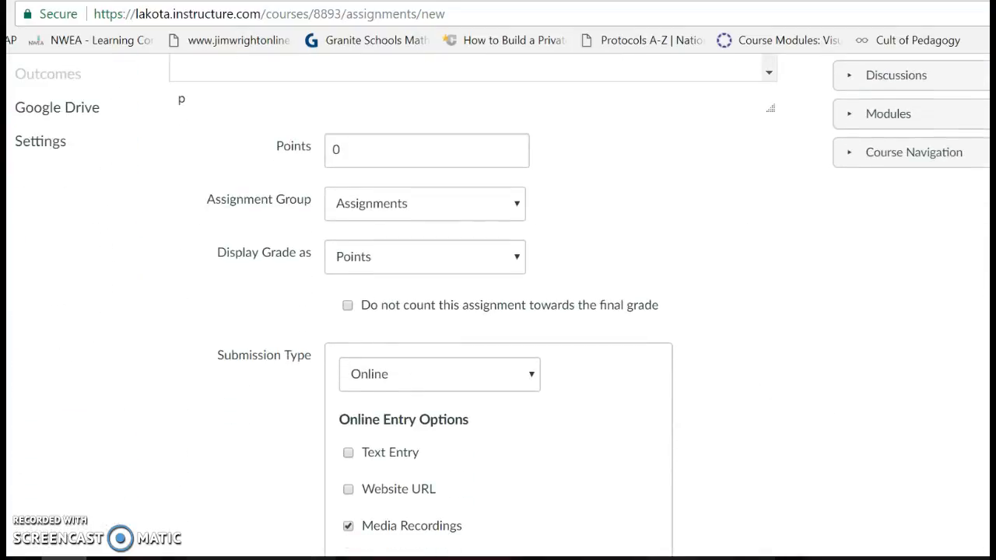
pyautogui.scroll(-3)
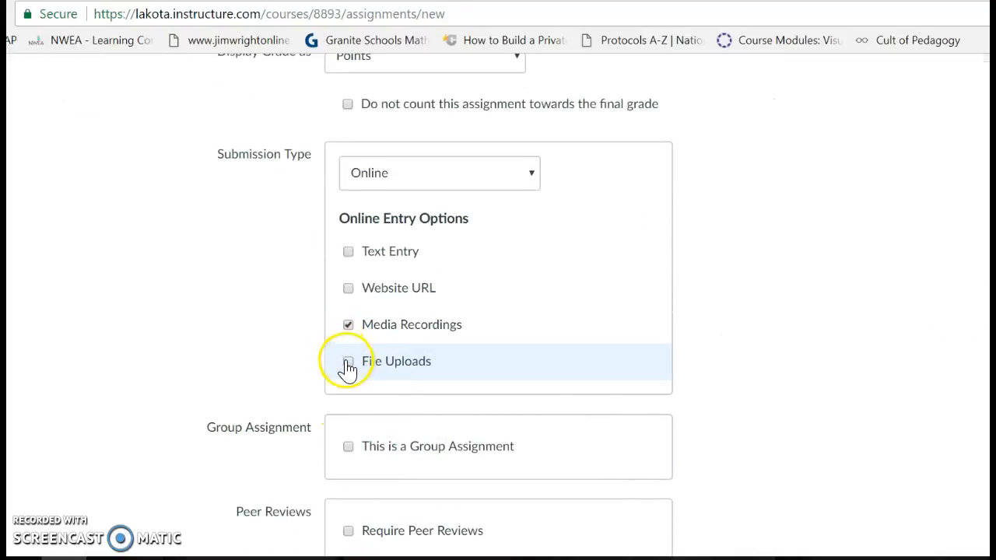
pyautogui.click(349, 362)
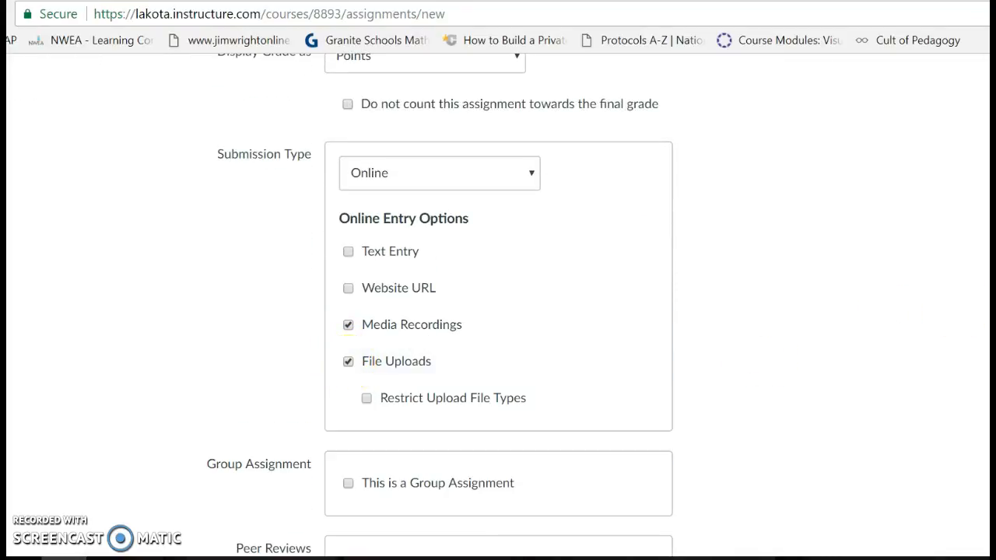
pyautogui.scroll(-3)
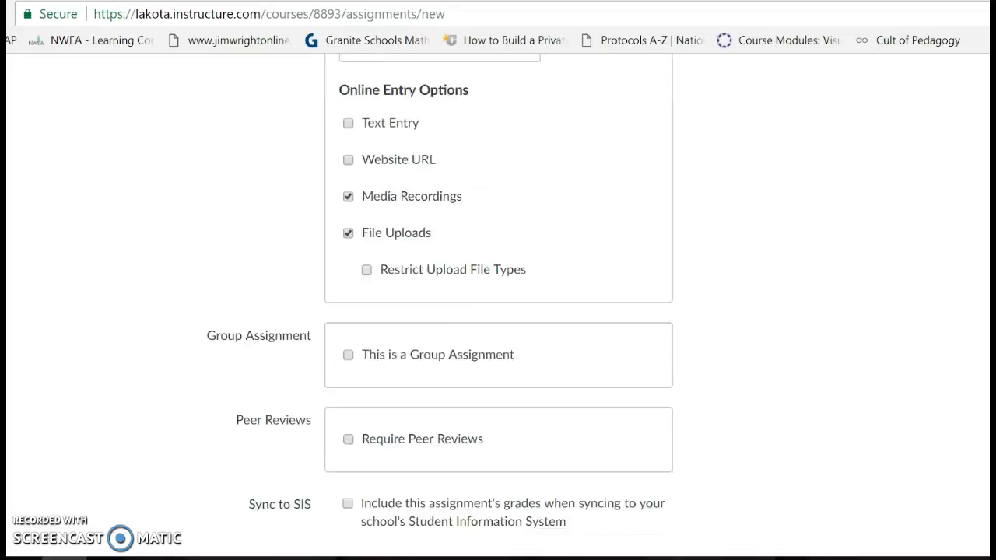
pyautogui.scroll(-3)
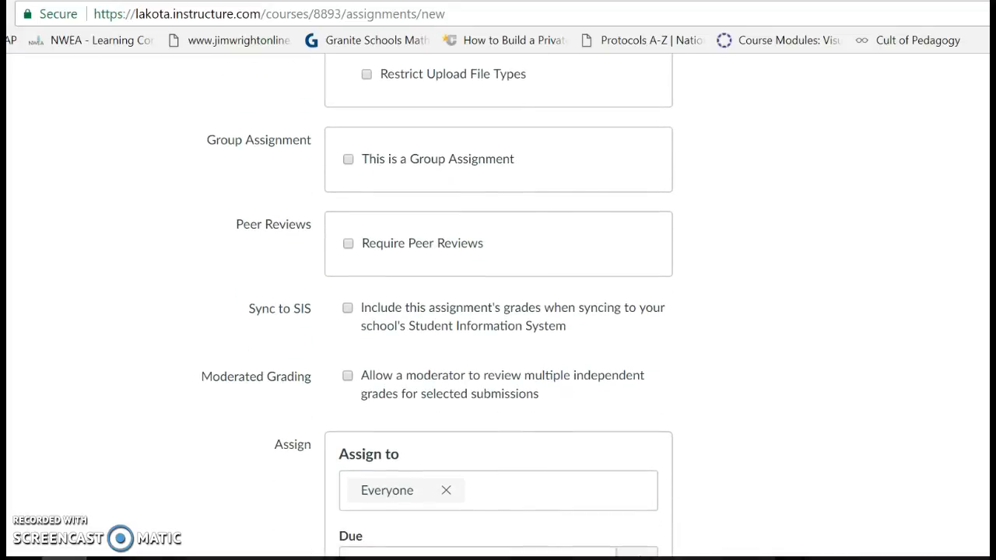
# Mark it as a group assignment and select the Hopewell group set.
pyautogui.click(349, 159)
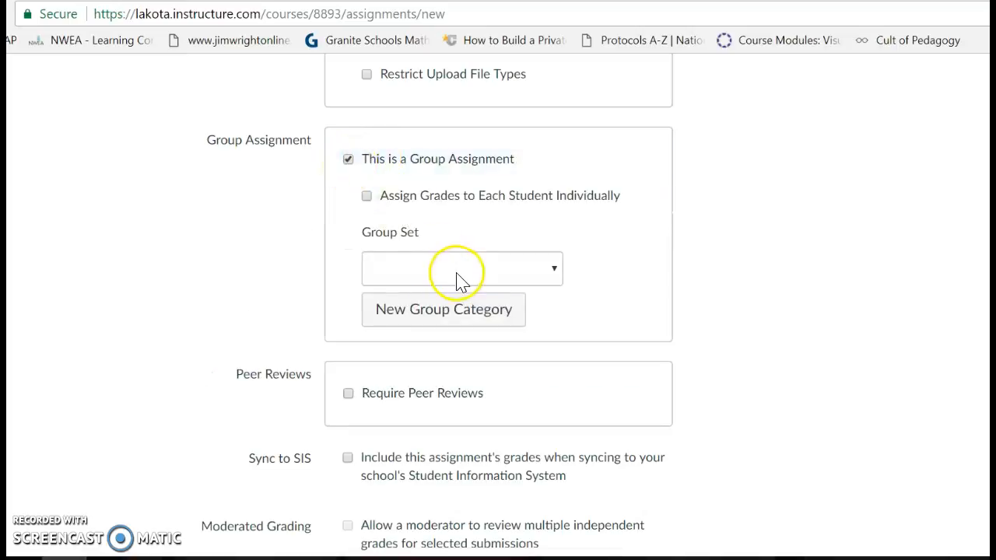
pyautogui.click(461, 268)
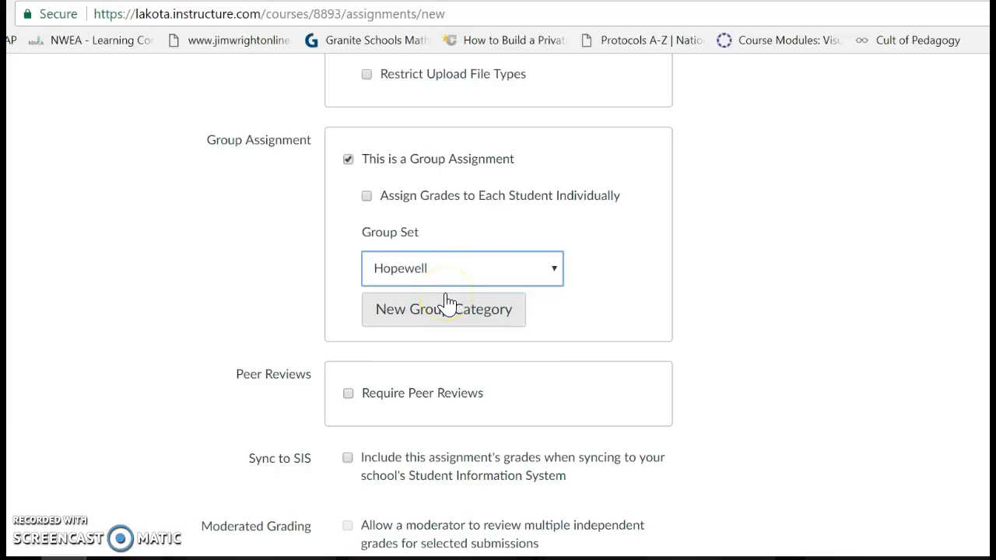
pyautogui.moveTo(657, 323)
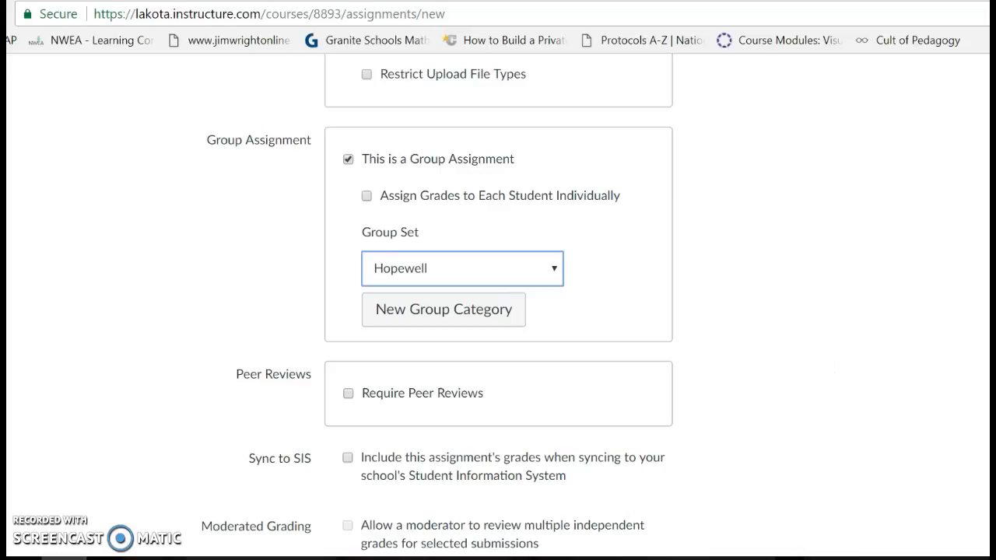
pyautogui.scroll(-3)
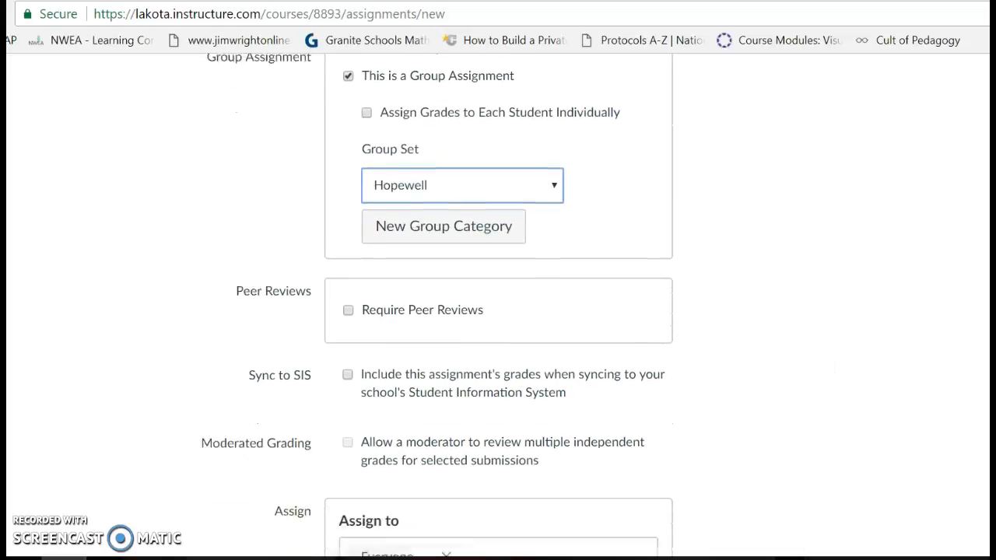
pyautogui.scroll(-3)
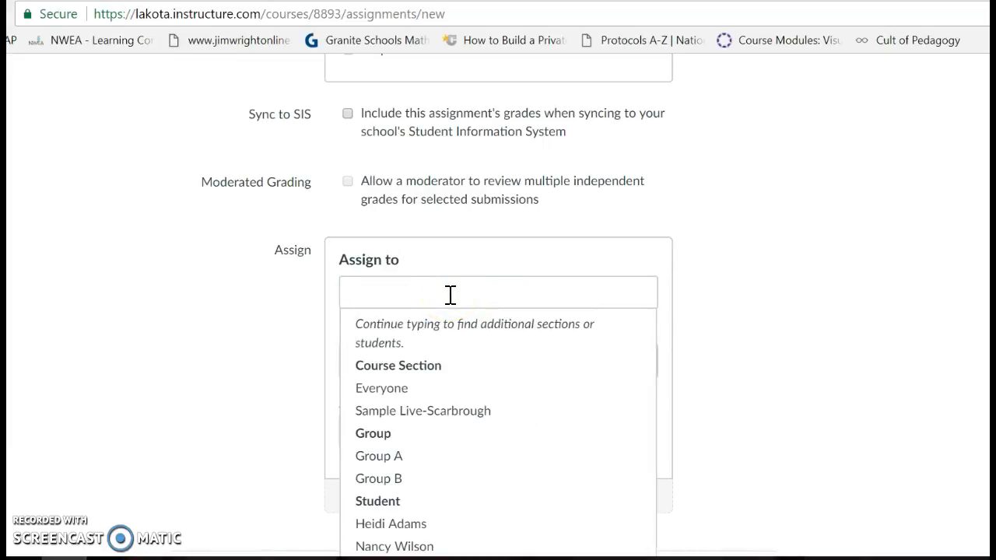
pyautogui.moveTo(380, 456)
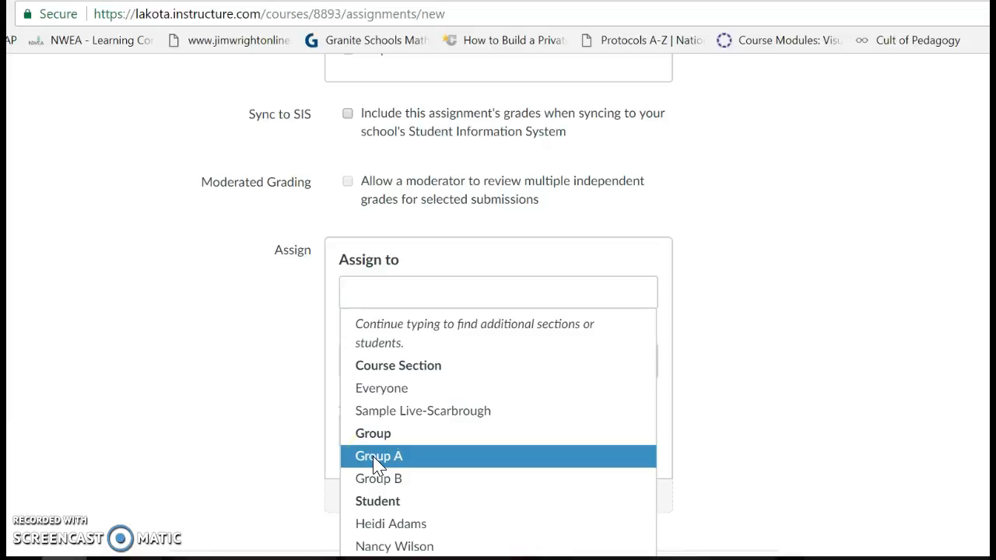
# Assign the assignment to Group A and Group B in place of Everyone.
pyautogui.click(378, 456)
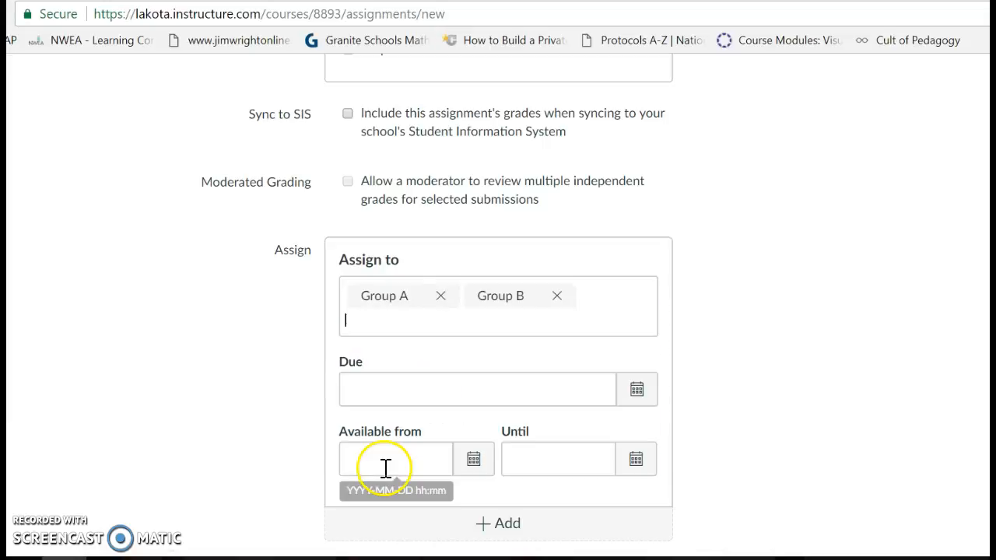
pyautogui.click(498, 319)
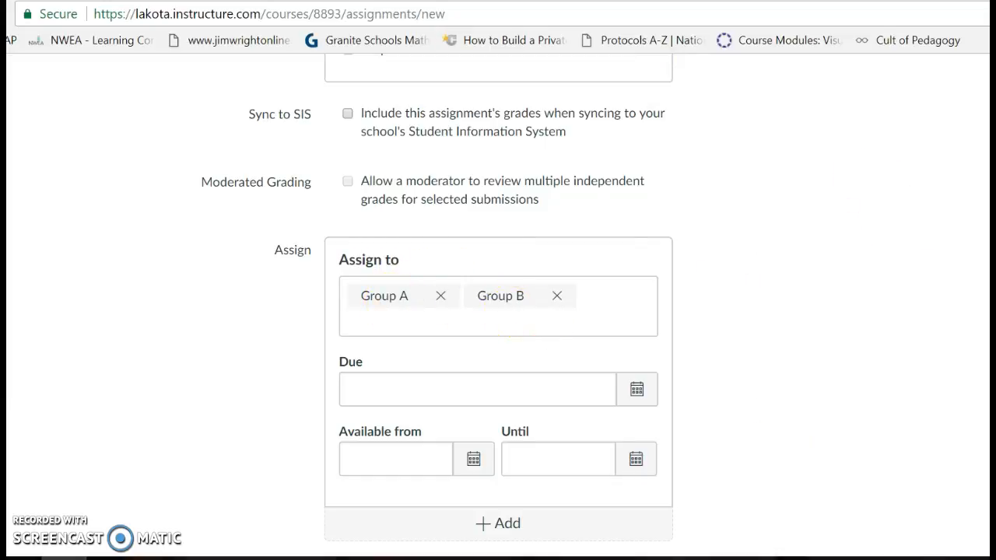
pyautogui.scroll(-3)
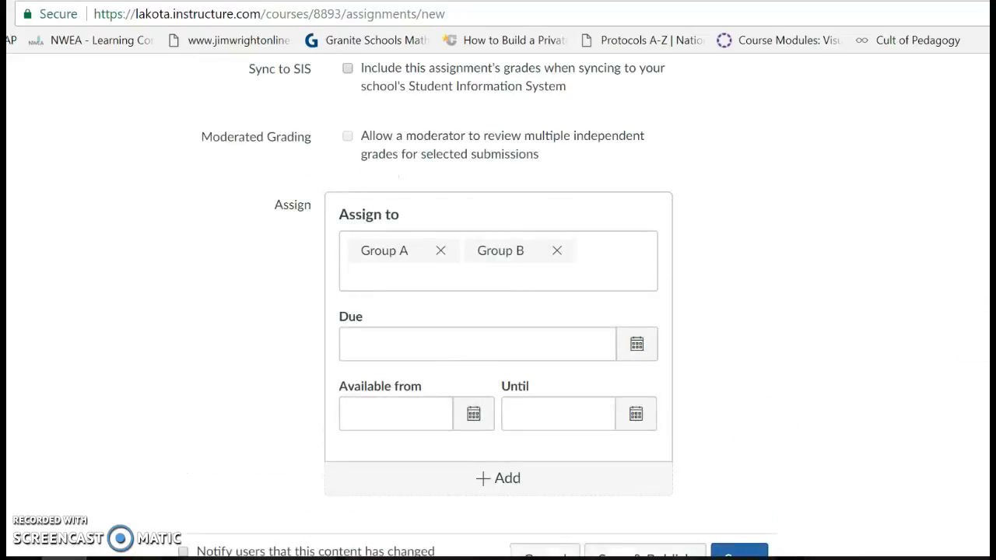
pyautogui.scroll(3)
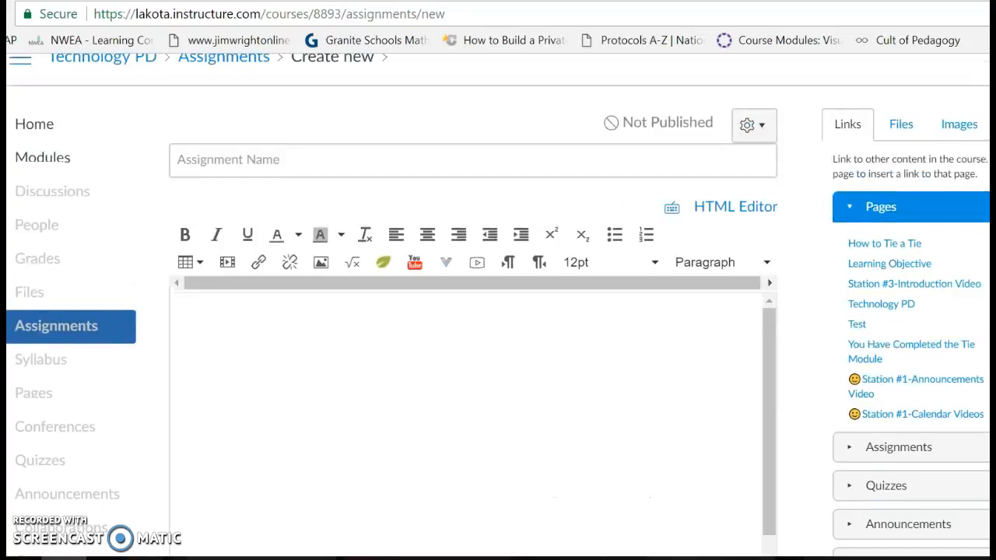